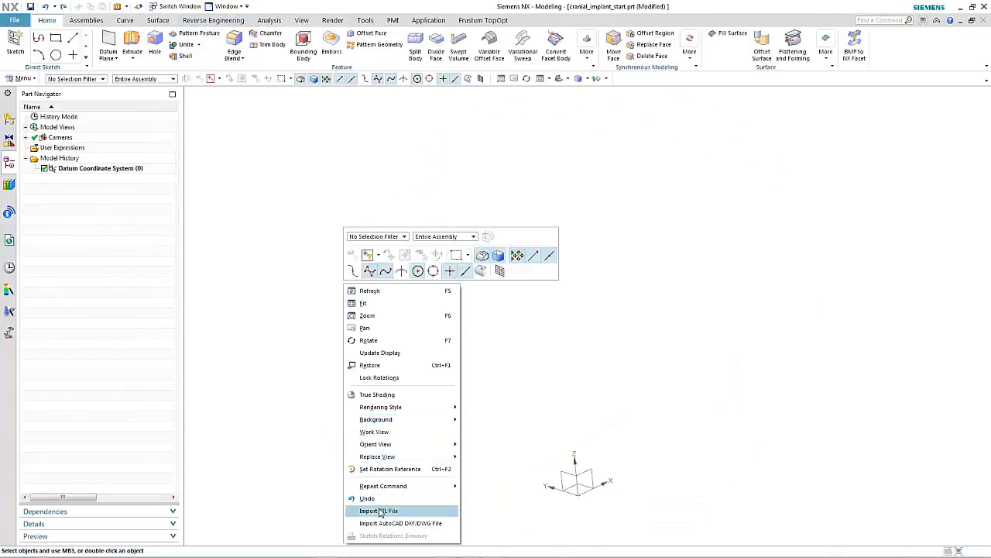
# - Import the skull STL mesh and set its translucency to about 87
pyautogui.click(378, 511)
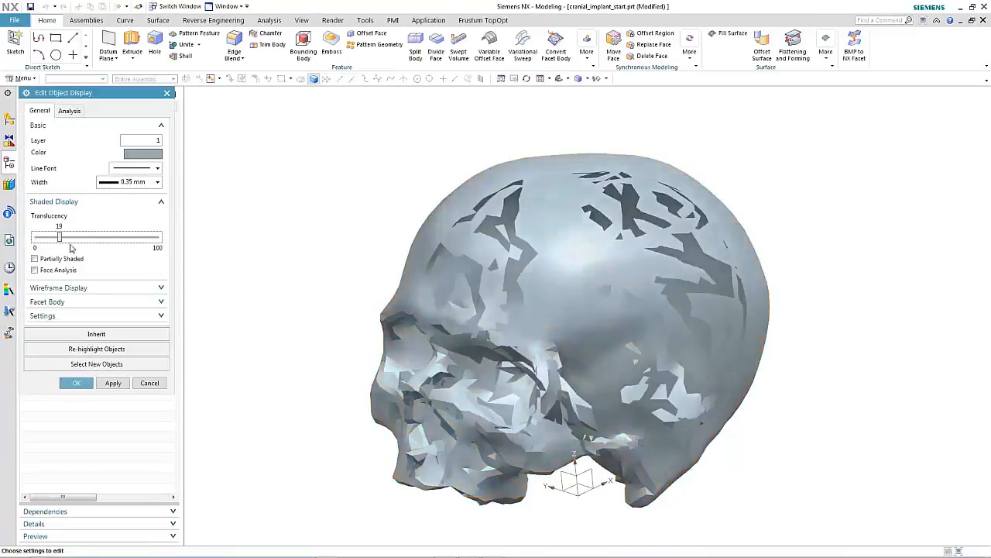
pyautogui.moveTo(59, 236); pyautogui.dragTo(139, 235)
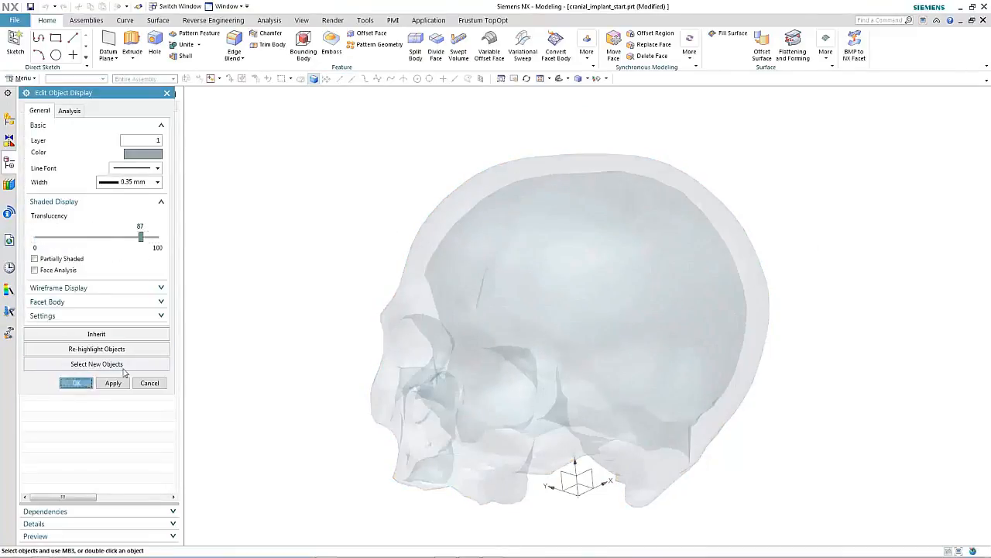
pyautogui.click(74, 383)
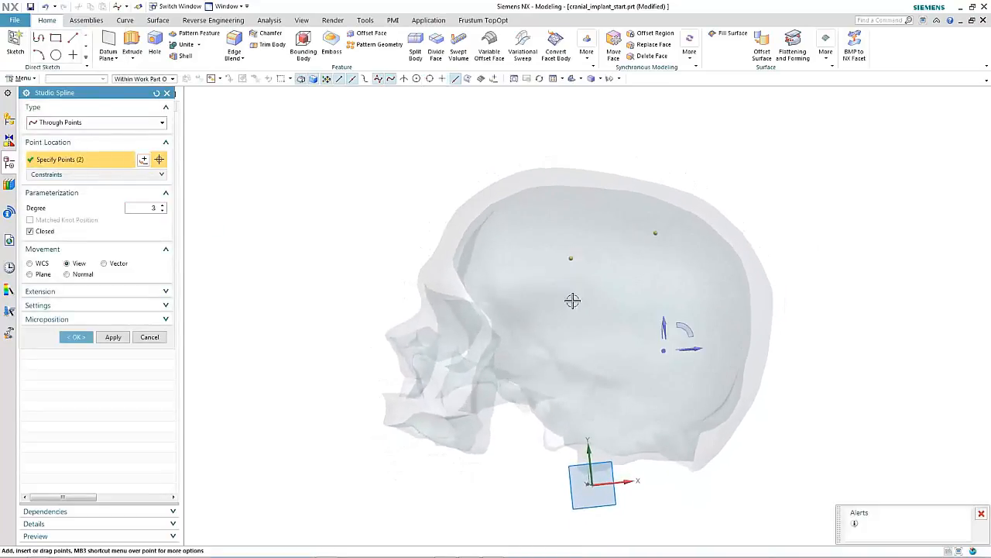
# - Place the remaining through points and finish the closed implant-outline spline on the skull side
pyautogui.click(639, 321)
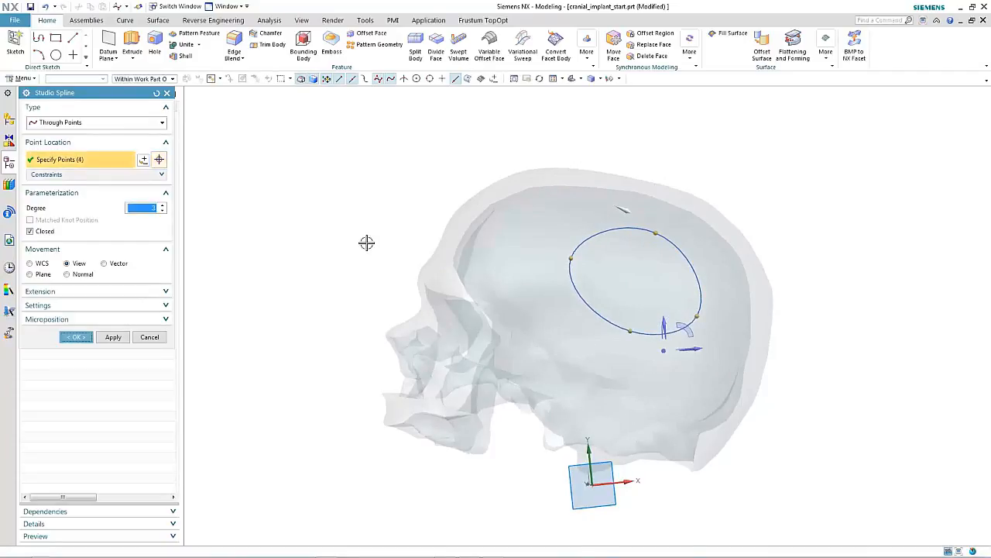
pyautogui.click(74, 336)
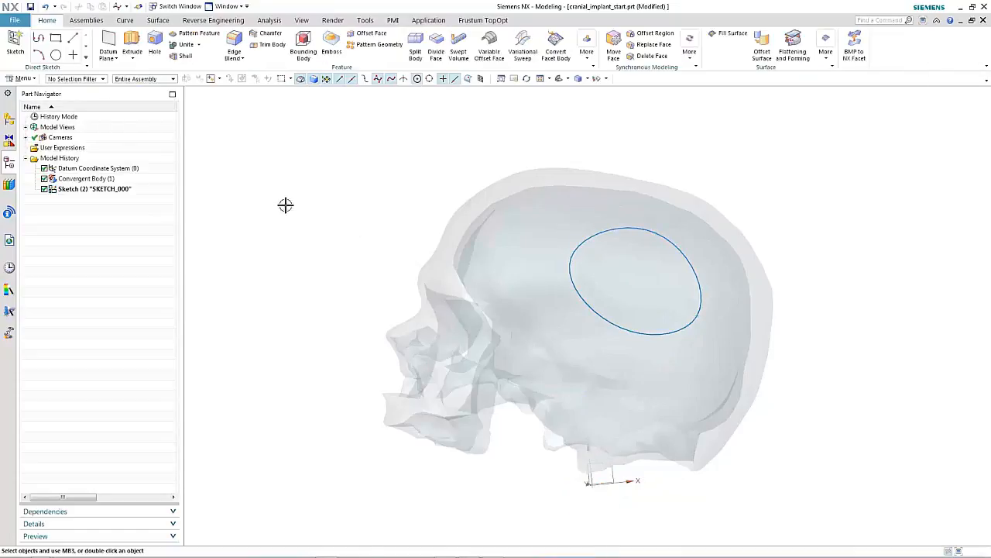
pyautogui.moveTo(285, 205); pyautogui.dragTo(363, 185)
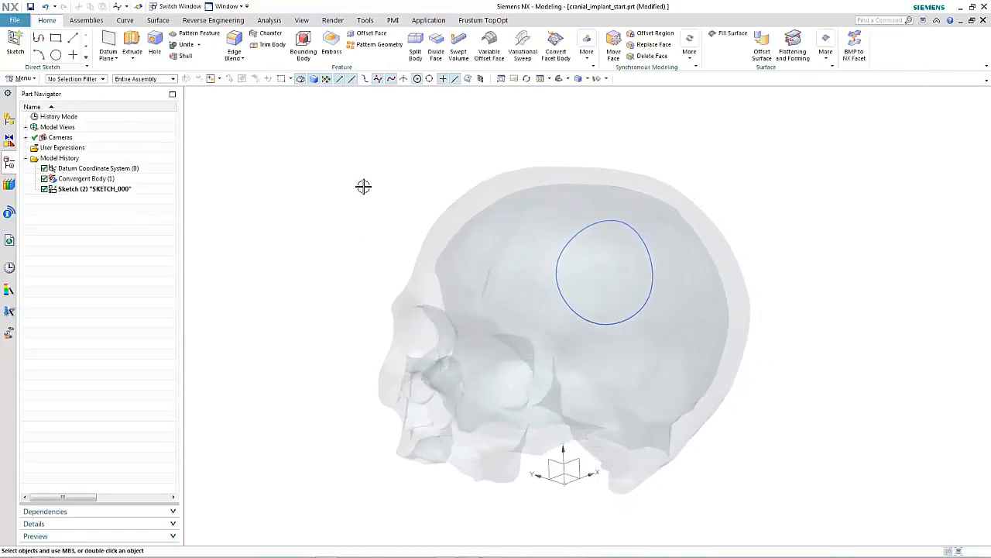
pyautogui.click(437, 47)
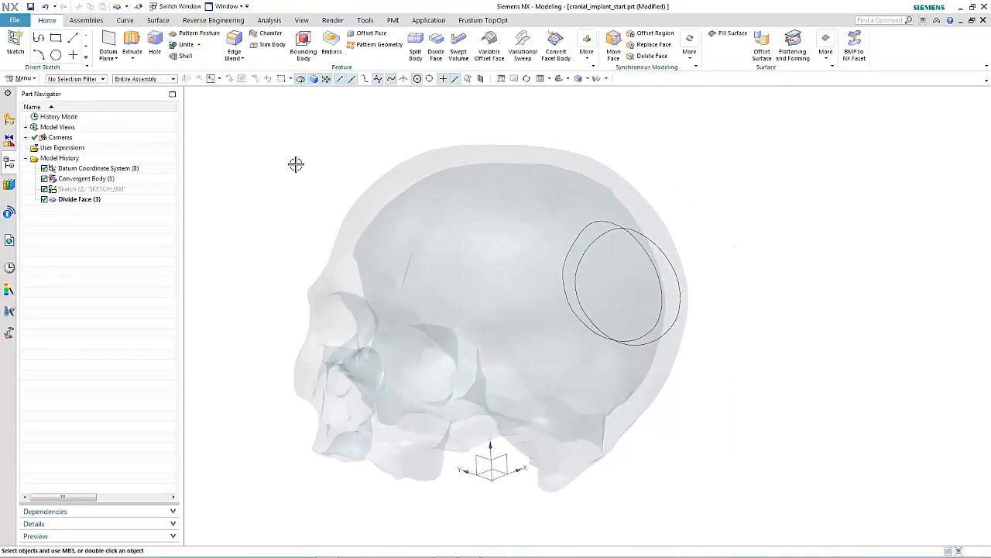
# - Extrude the outline spline 1 mm with Subtract boolean to cut out the implant patch
pyautogui.click(132, 43)
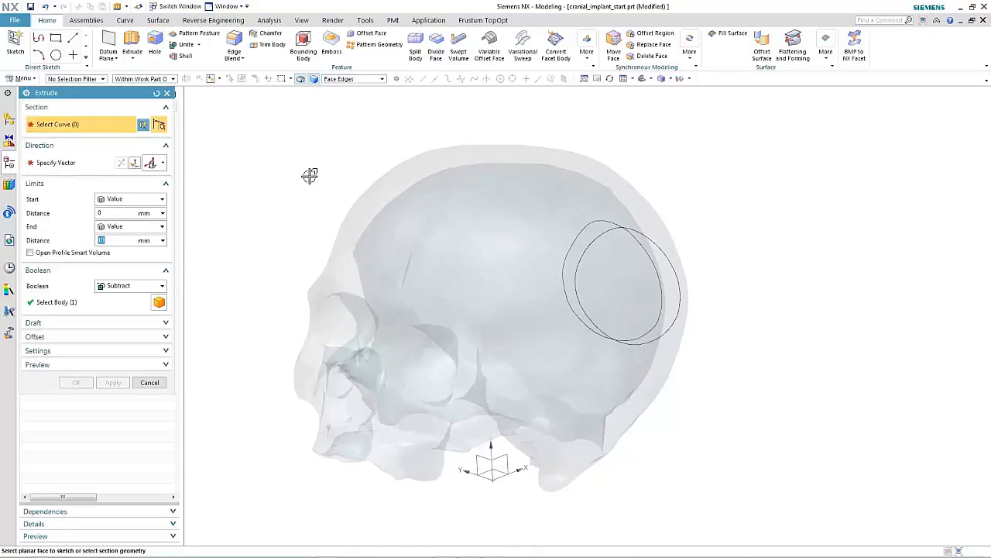
pyautogui.click(623, 275)
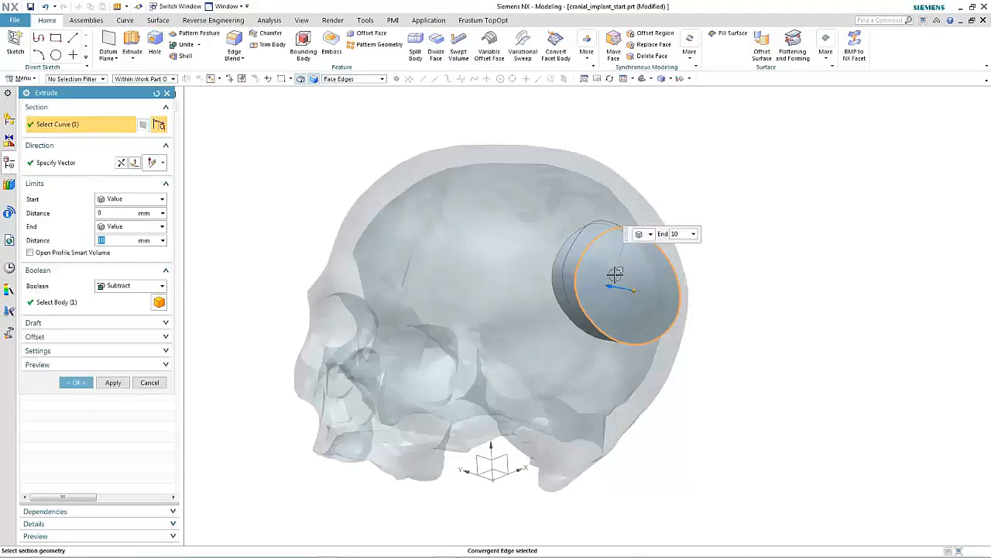
pyautogui.moveTo(612, 276); pyautogui.dragTo(725, 271)
pyautogui.write('1')
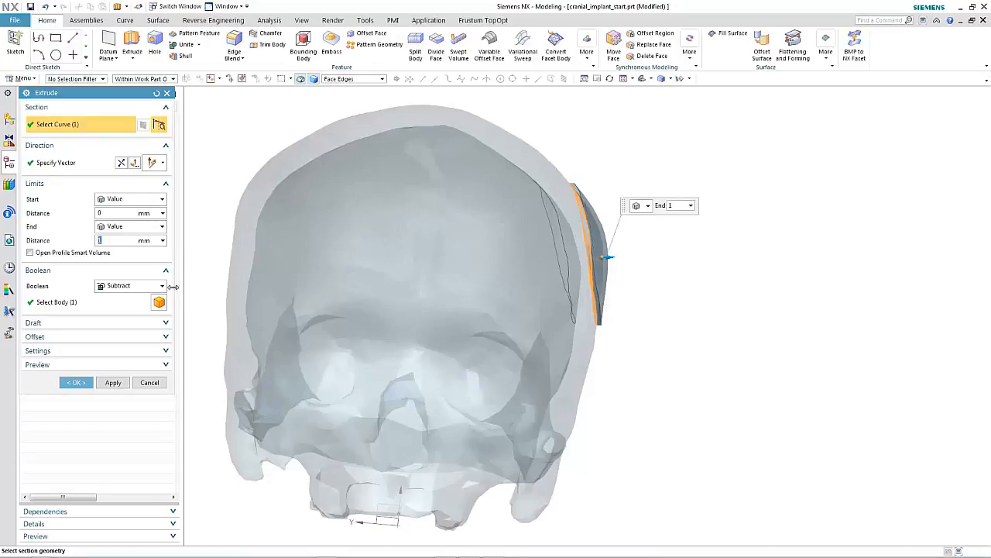
pyautogui.click(74, 381)
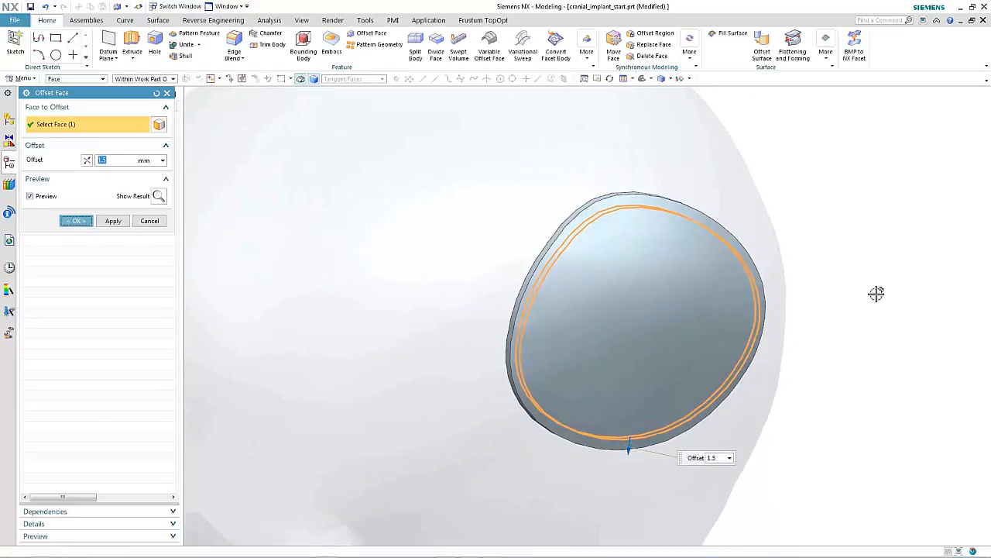
# - Apply a 1.5 mm Offset Face to the patch and show the outline sketch from the Part Navigator
pyautogui.click(75, 220)
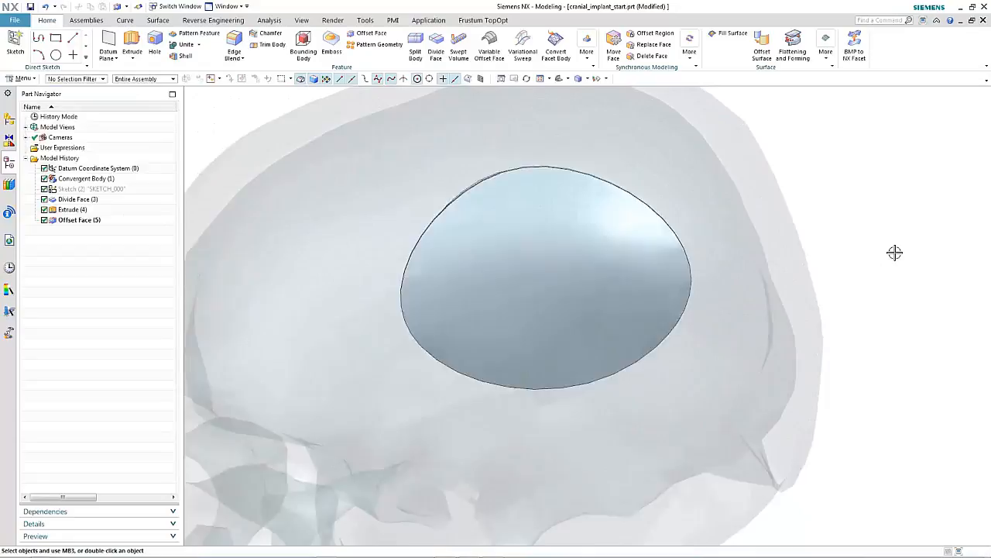
pyautogui.rightClick(90, 189)
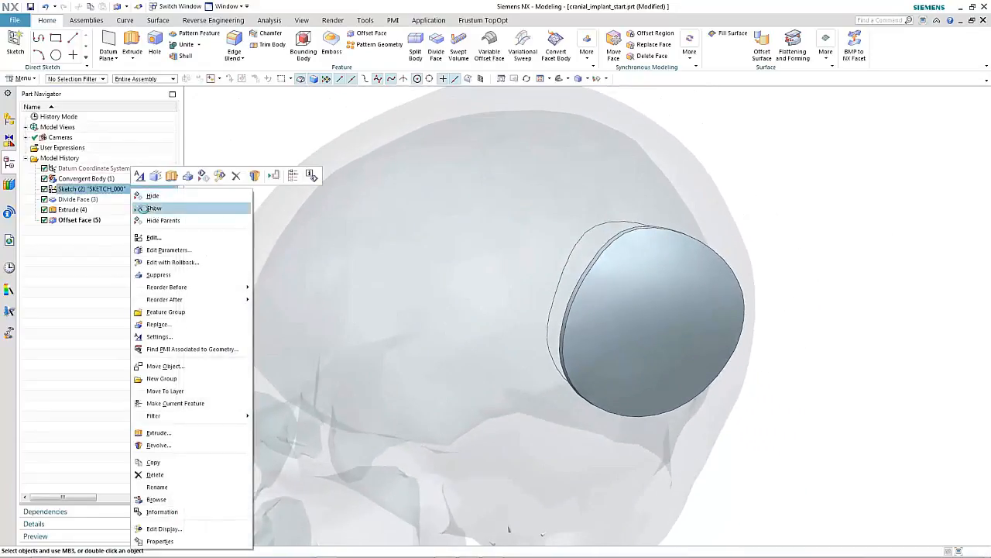
pyautogui.click(153, 208)
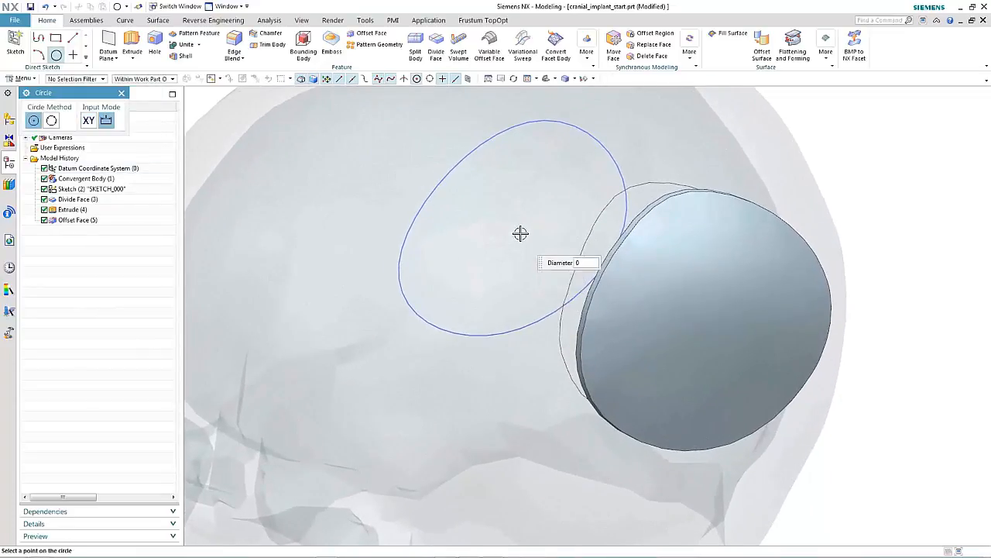
# - Place a small circle inside the outline and dimension its diameter to 1 mm
pyautogui.click(521, 234)
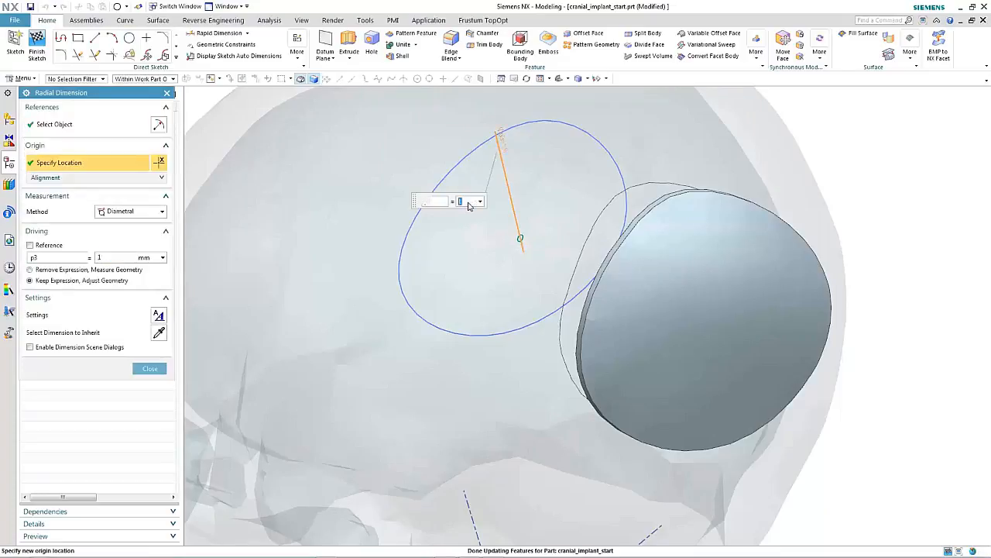
pyautogui.click(149, 368)
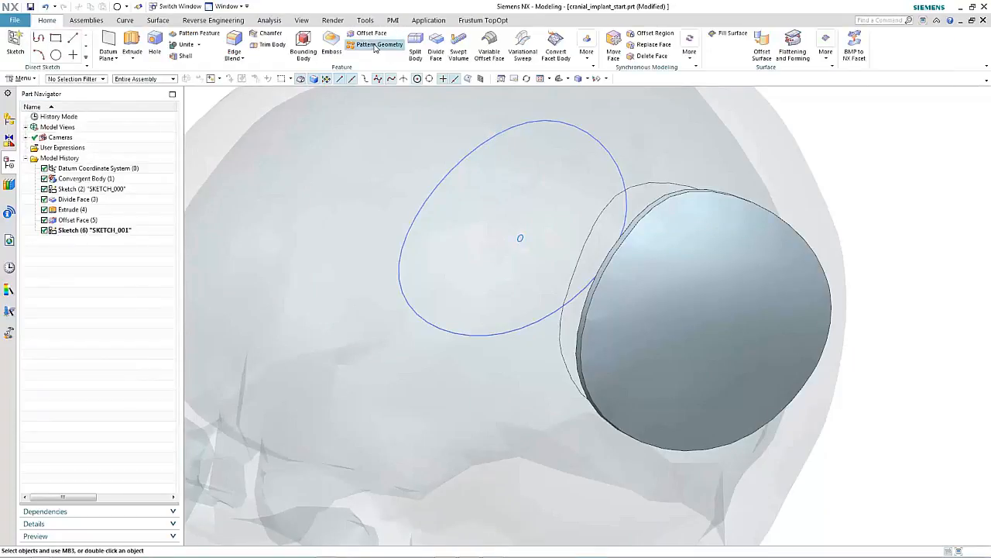
# - Pattern the 1 mm circle linearly within the outline boundary using a Diamond layout
pyautogui.click(378, 44)
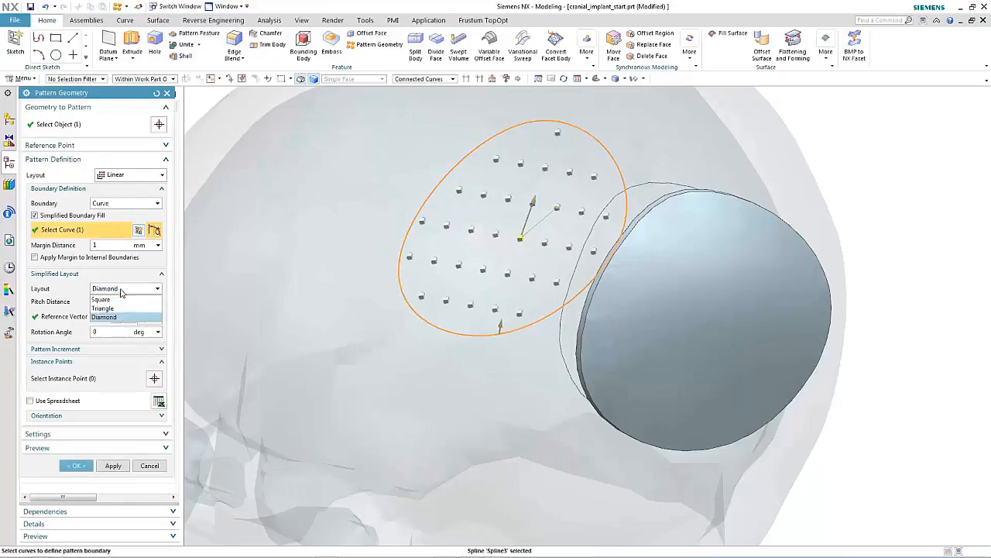
pyautogui.click(74, 465)
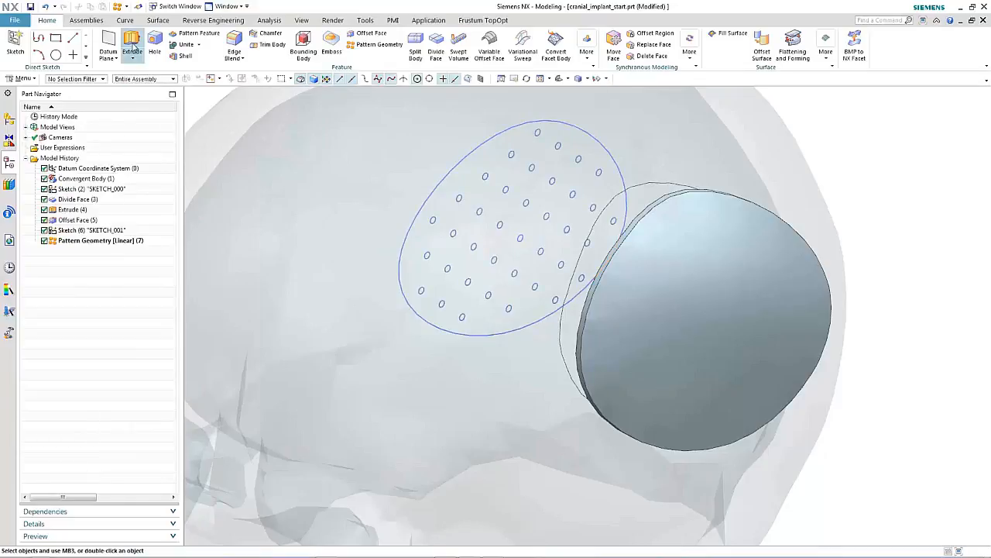
pyautogui.click(132, 43)
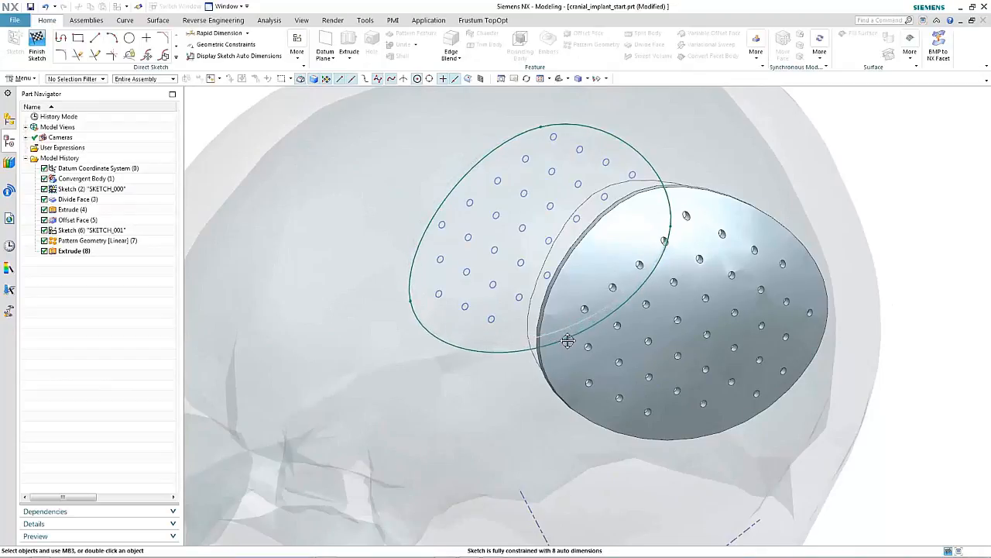
# - Extrude the patterned circles through the patch with Subtract to form drainage holes
pyautogui.click(37, 48)
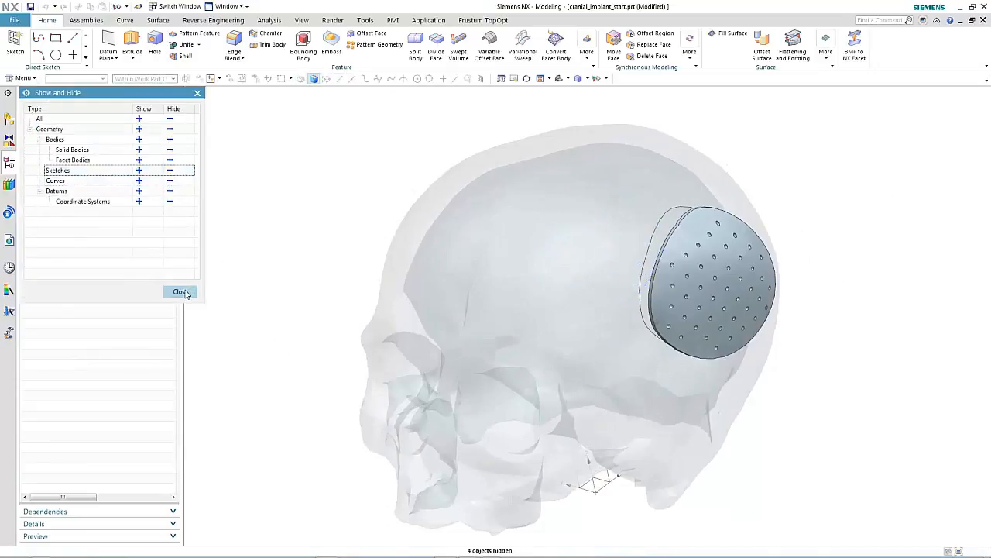
# - Hide the sketch curves via Show and Hide and apply a blue colour to the perforated patch
pyautogui.click(180, 291)
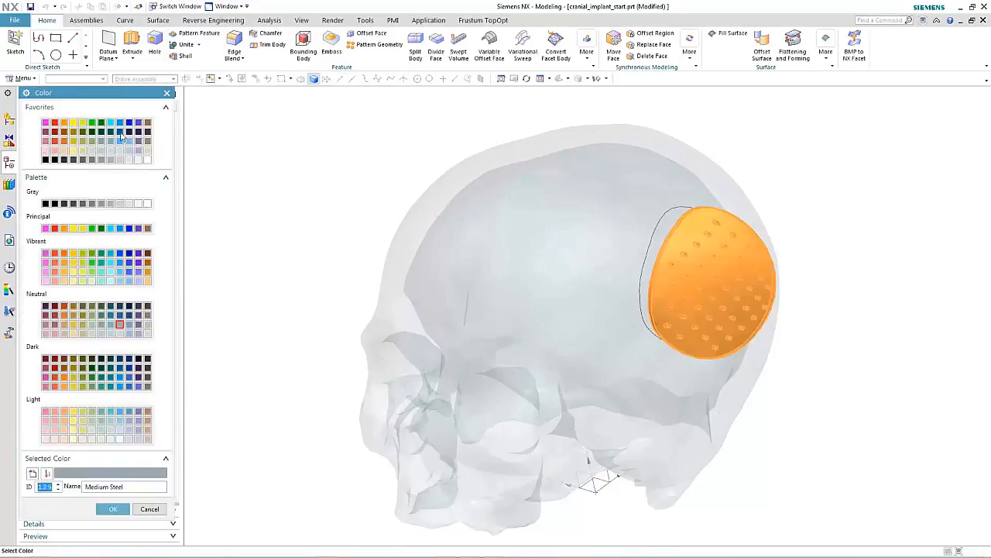
pyautogui.click(114, 508)
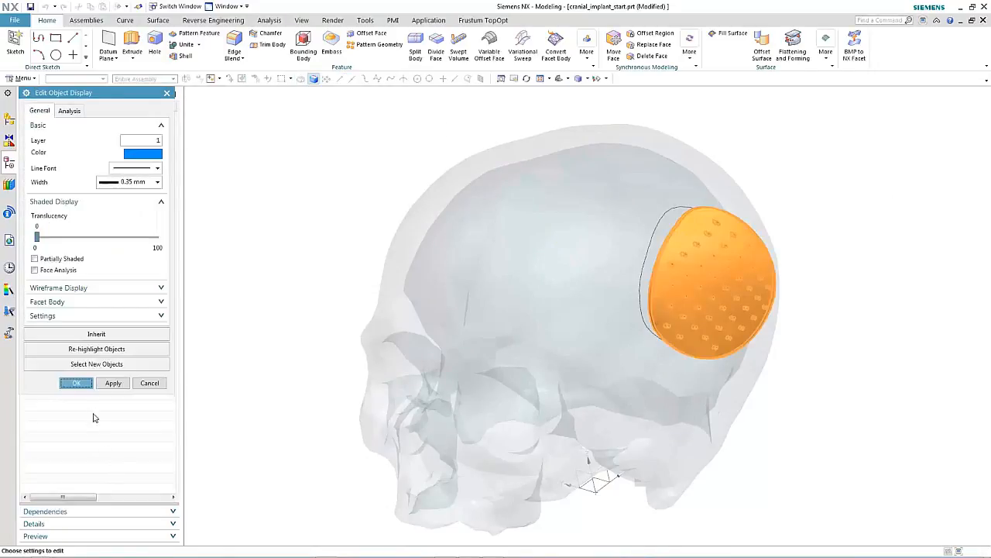
pyautogui.click(111, 382)
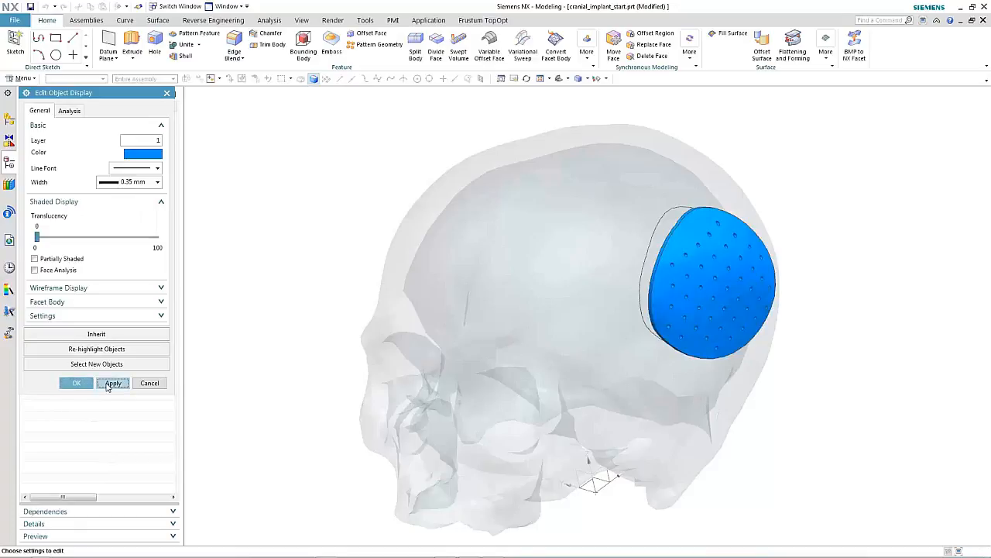